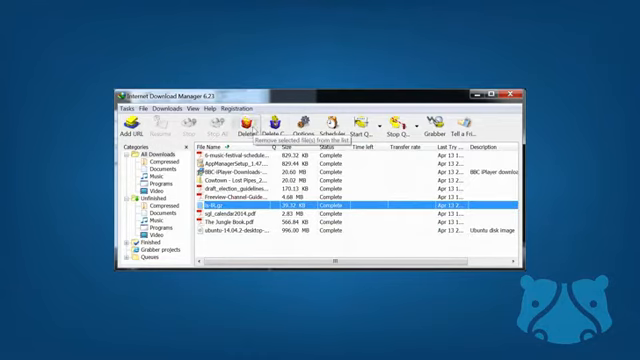
- Delete the finished 39.32 KB download, bringing up the Confirm deletion of downloads dialog
{"action": "left_click", "coordinate": [245, 127]}
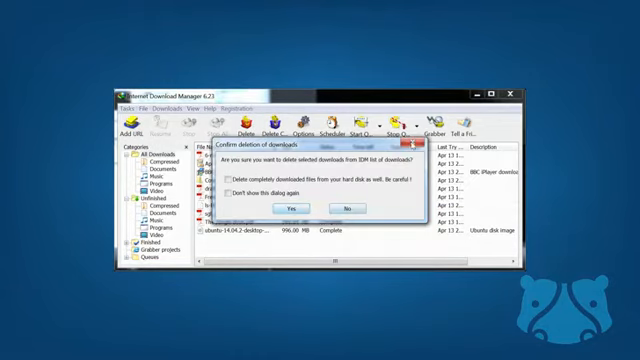
{"action": "left_click", "coordinate": [318, 204]}
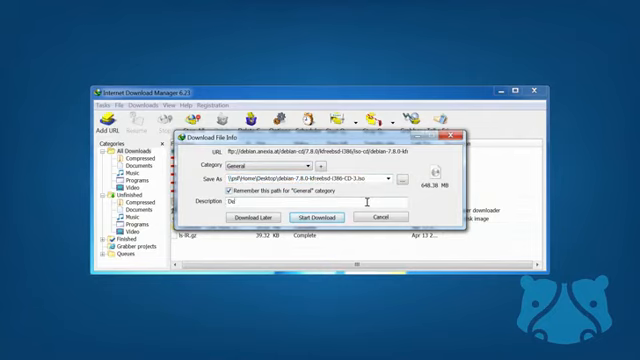
- Enter 'Debian' as the description of the new FTP download
{"action": "type", "text": "Debian"}
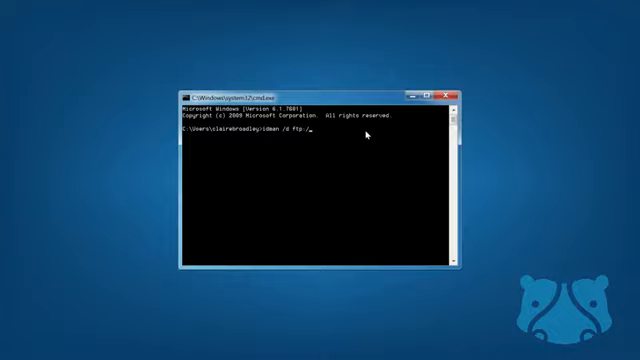
- Begin typing an 'idman /d' command with a partial FTP Debian address in the command prompt
{"action": "type", "text": "debian"}
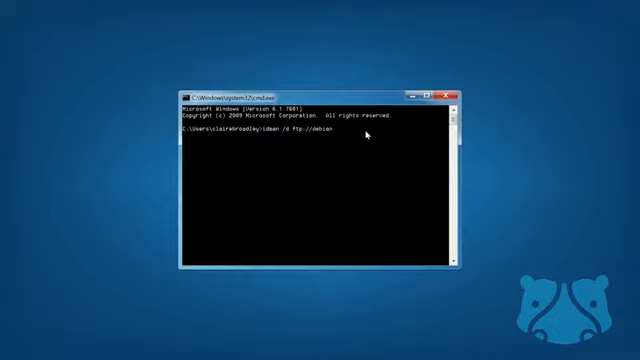